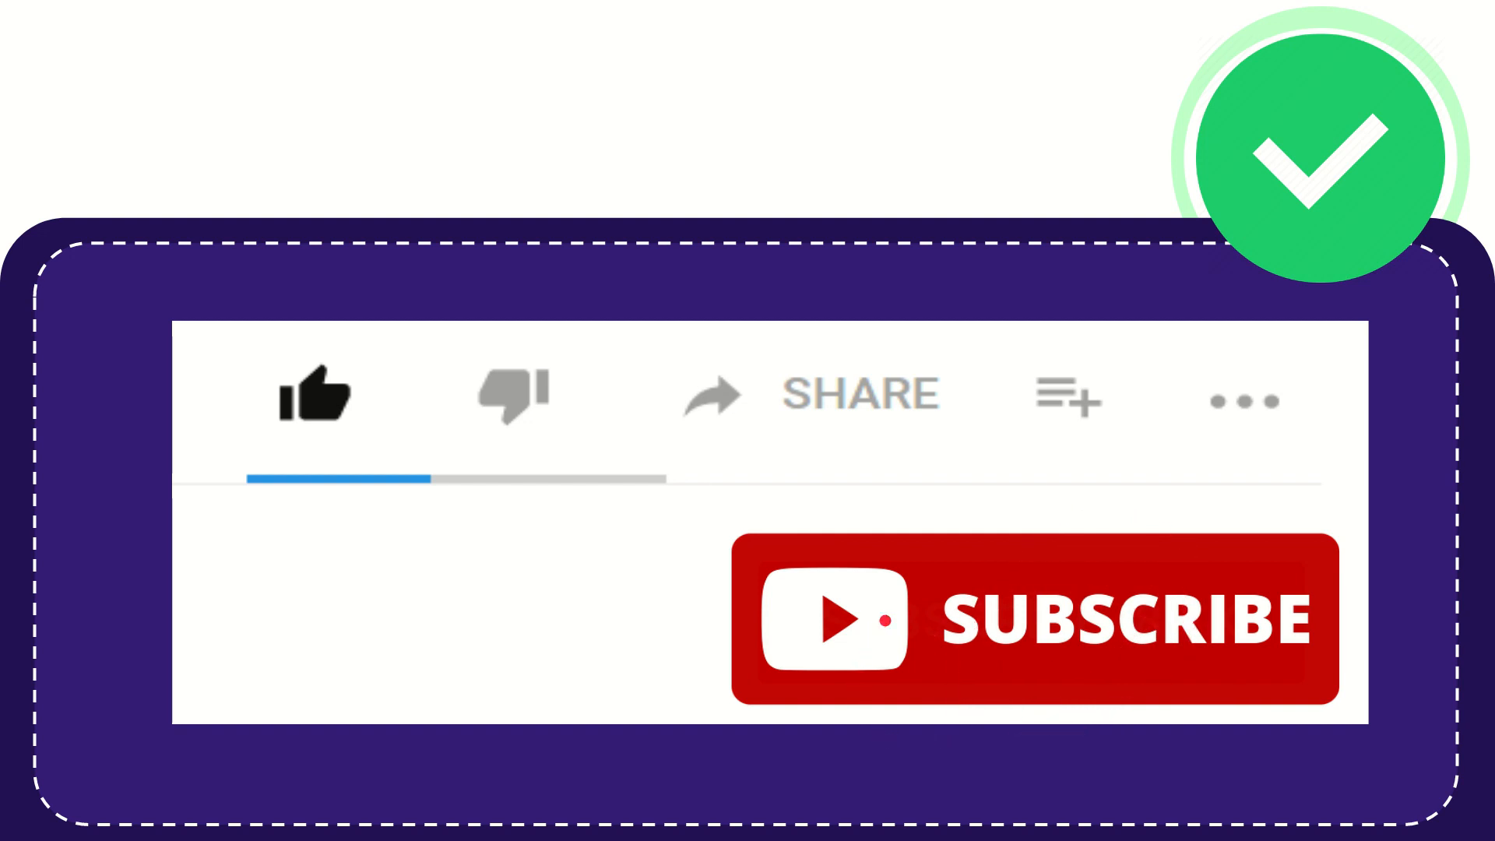
click(315, 408)
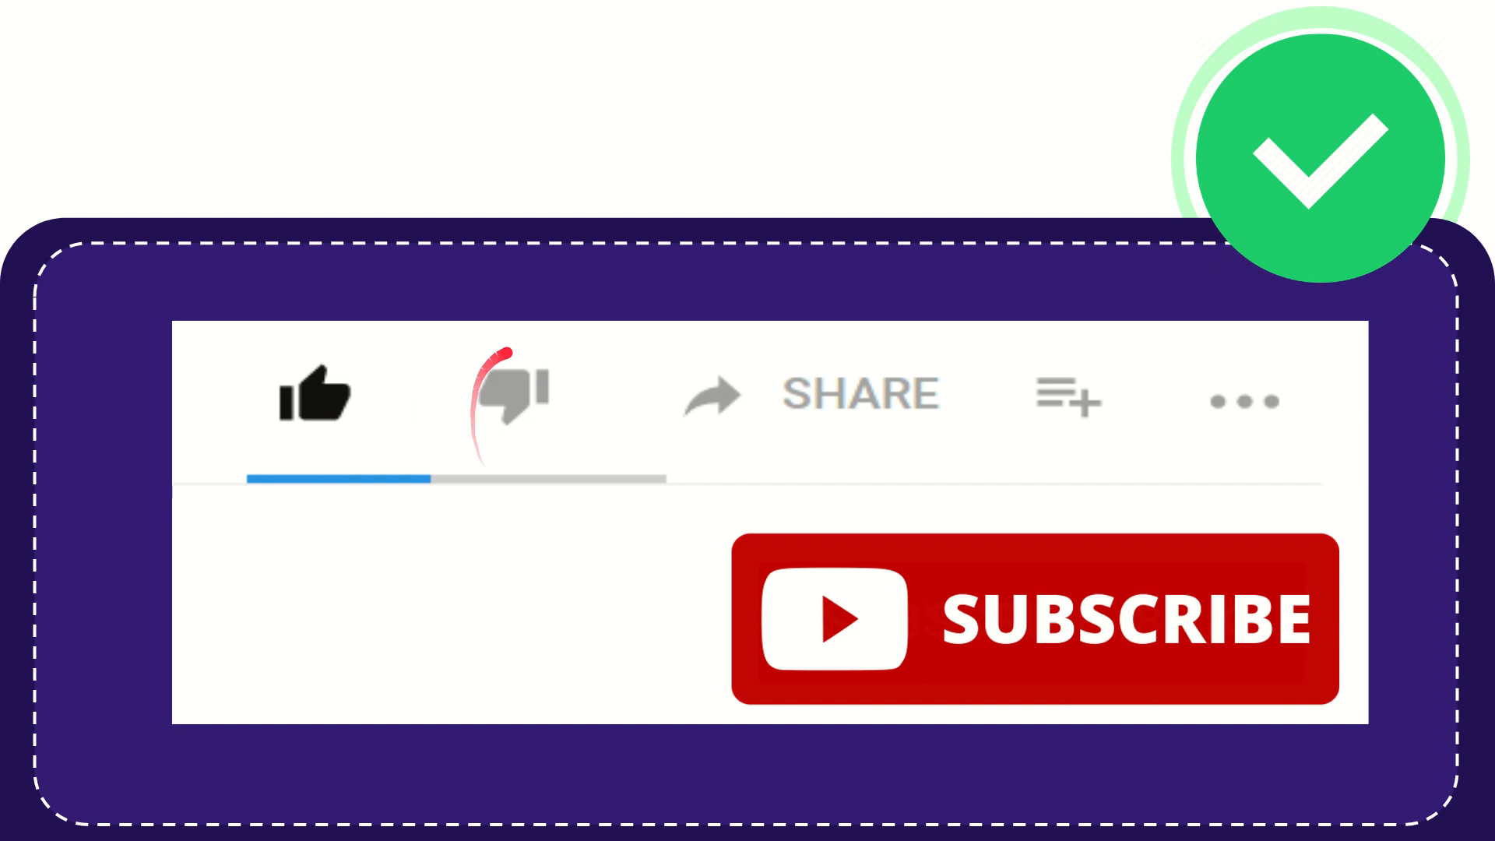
click(511, 401)
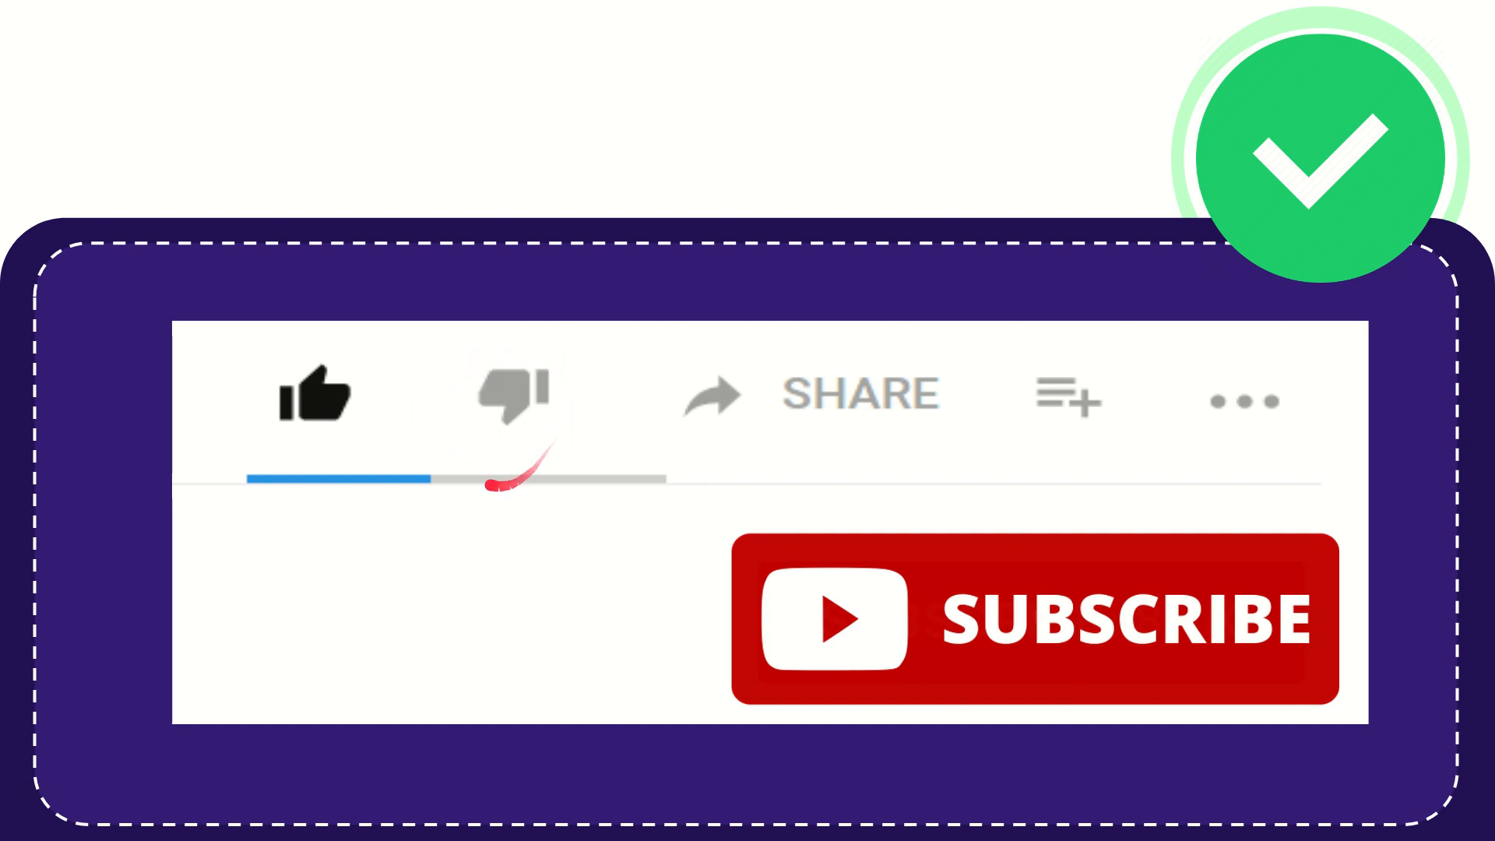